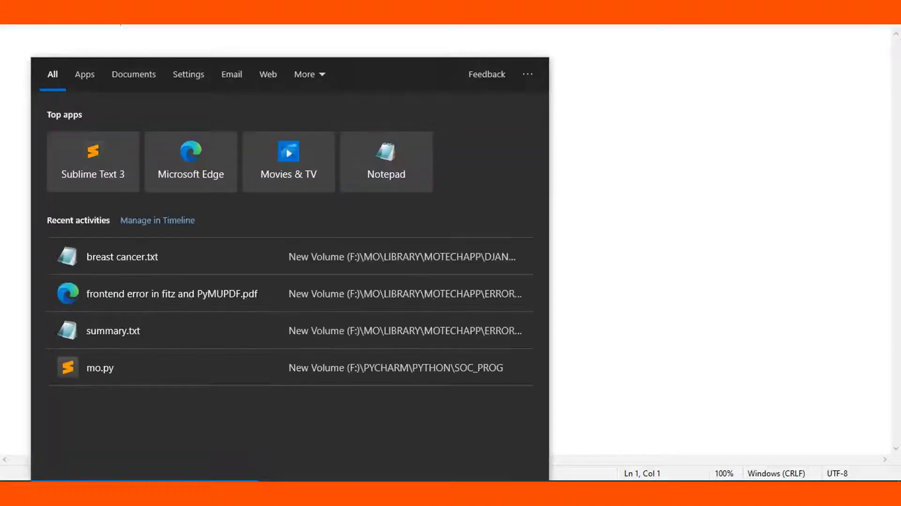
Search 'en' and open 'Edit the system environment variables'.
{"action": "type", "text": "e"}
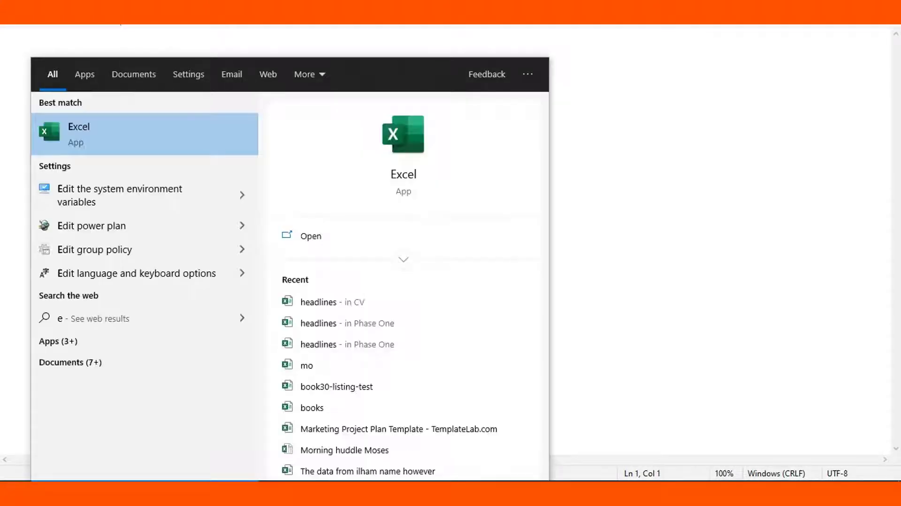
{"action": "type", "text": "n"}
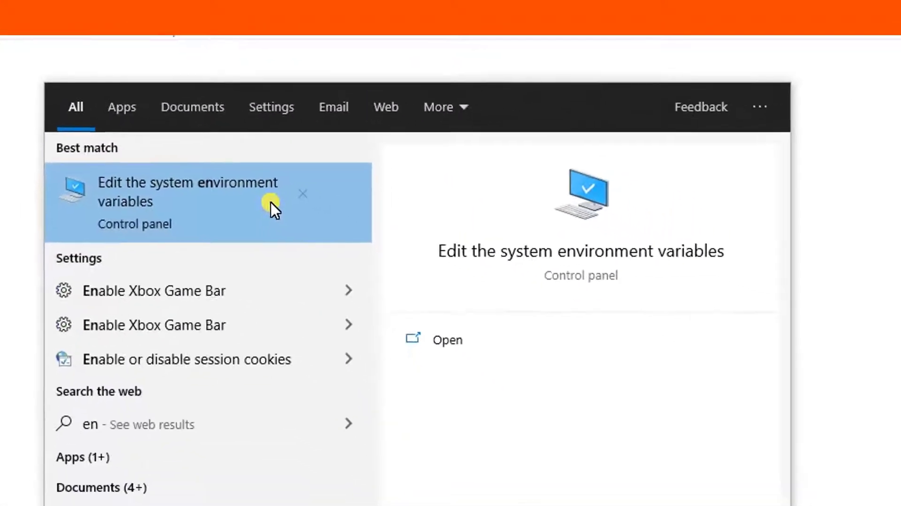
{"action": "left_click", "coordinate": [187, 201]}
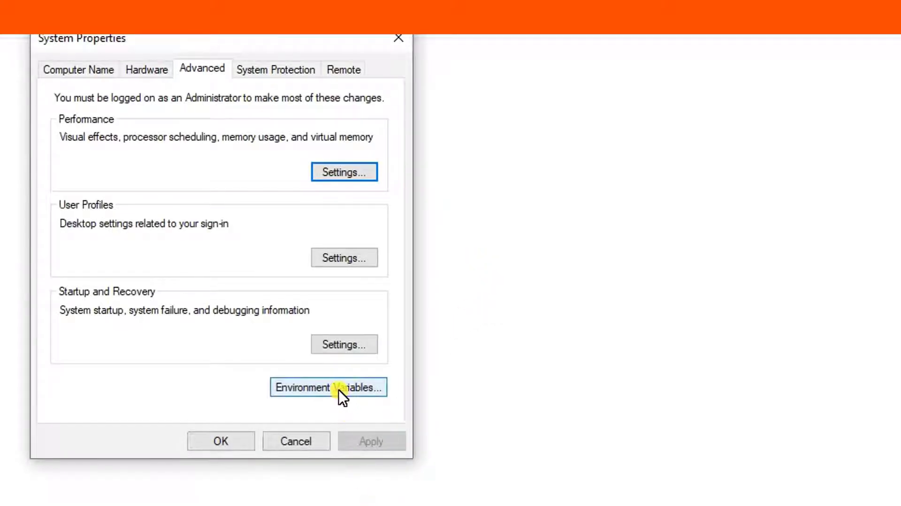
Open Environment Variables and select the user Path variable.
{"action": "left_click", "coordinate": [328, 387]}
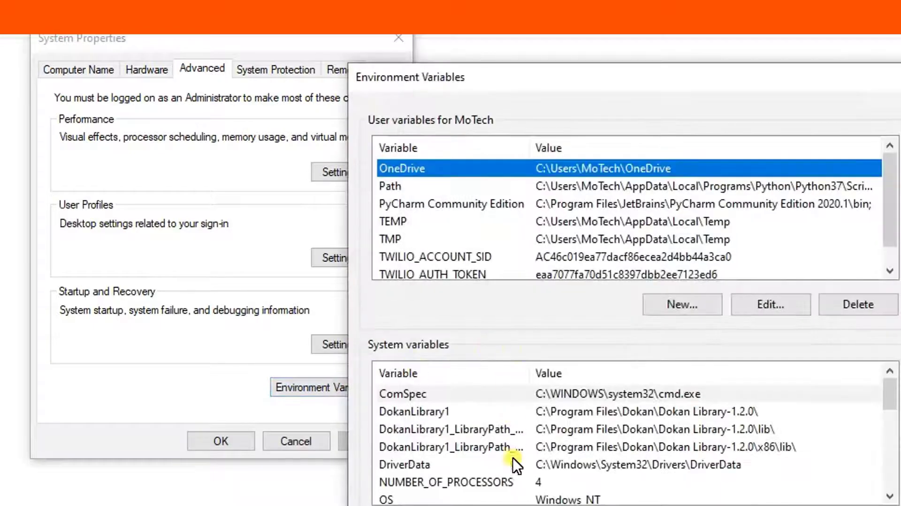
{"action": "mouse_move", "coordinate": [424, 253]}
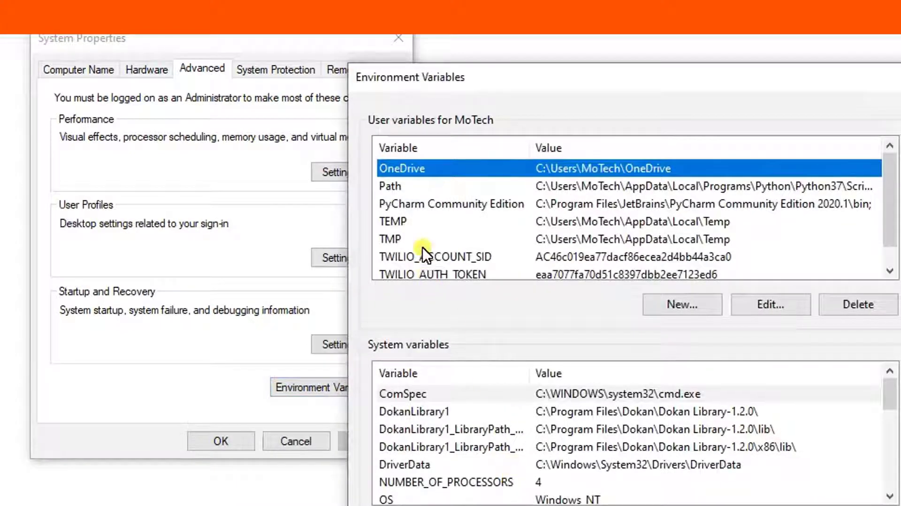
{"action": "mouse_move", "coordinate": [409, 151]}
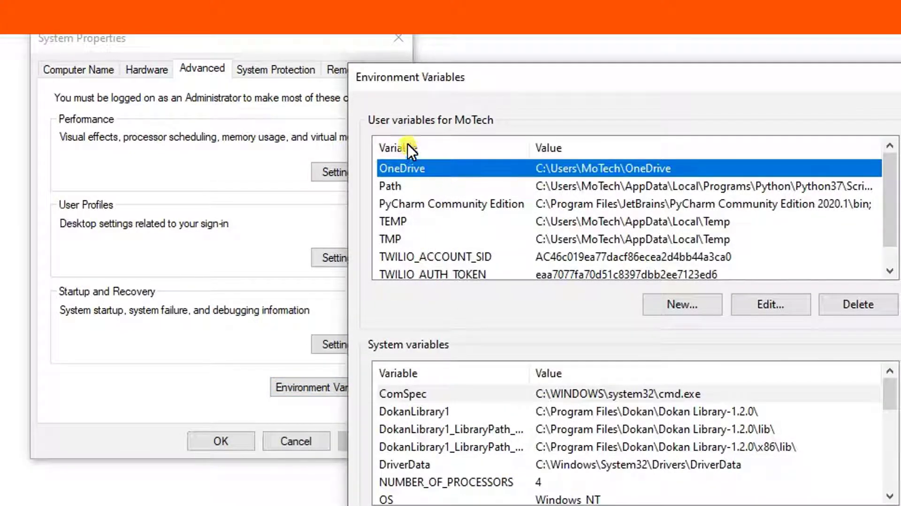
{"action": "mouse_move", "coordinate": [525, 171]}
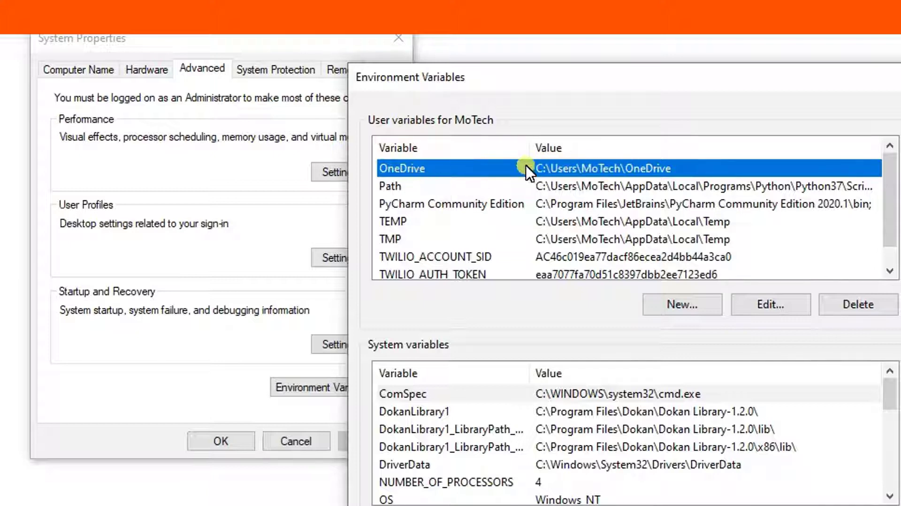
{"action": "mouse_move", "coordinate": [457, 388]}
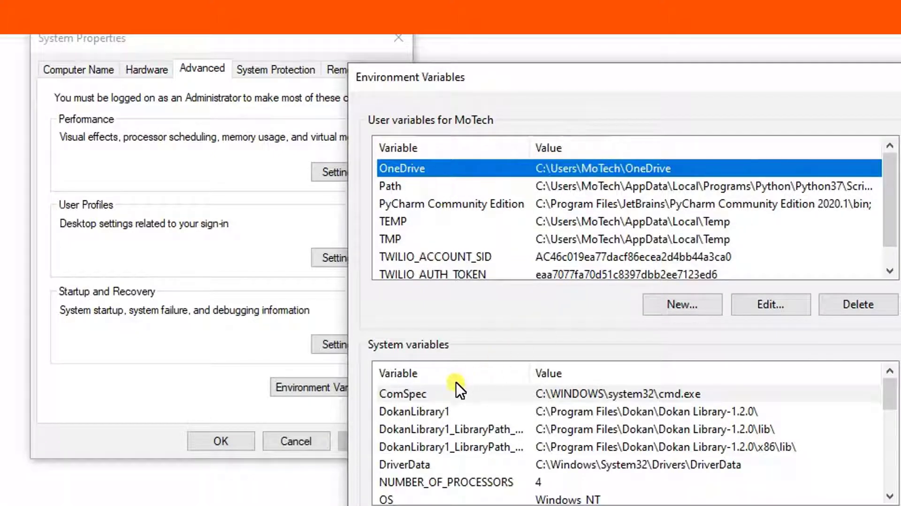
{"action": "mouse_move", "coordinate": [406, 192]}
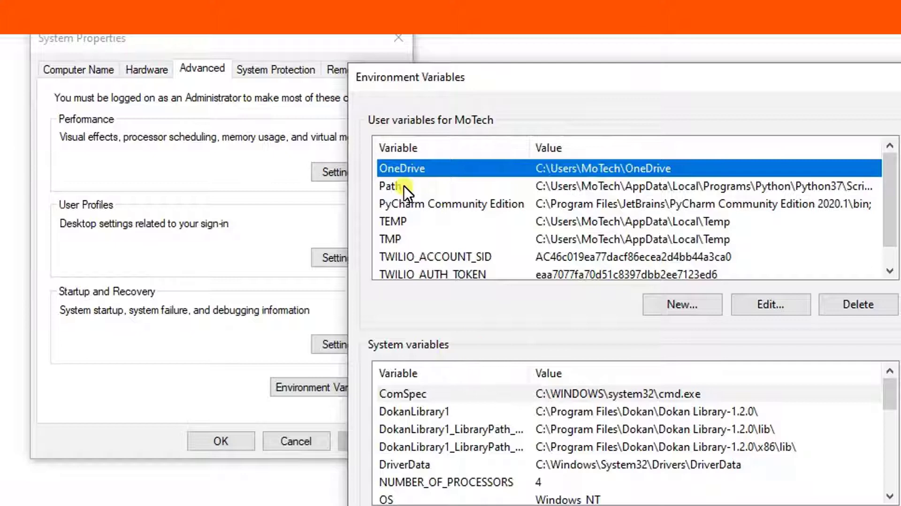
{"action": "left_click", "coordinate": [392, 186]}
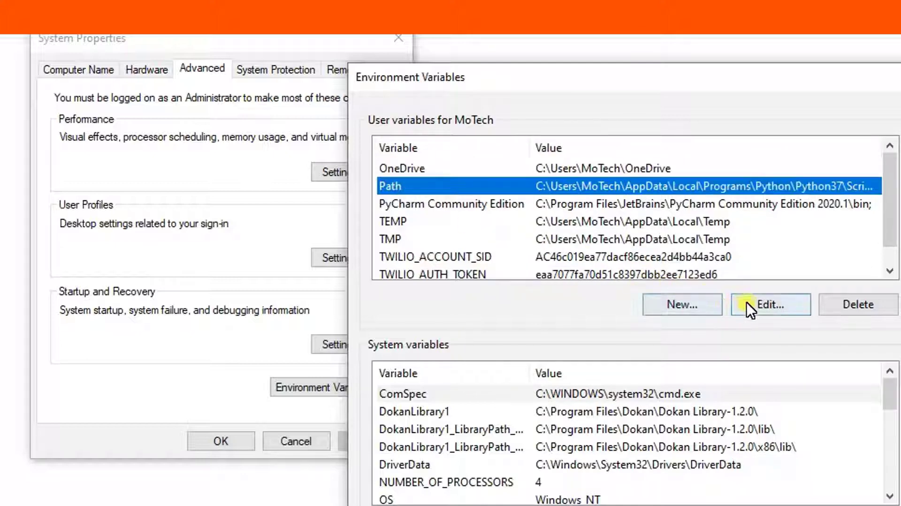
Open the Edit environment variable dialog for the user Path.
{"action": "left_click", "coordinate": [770, 304]}
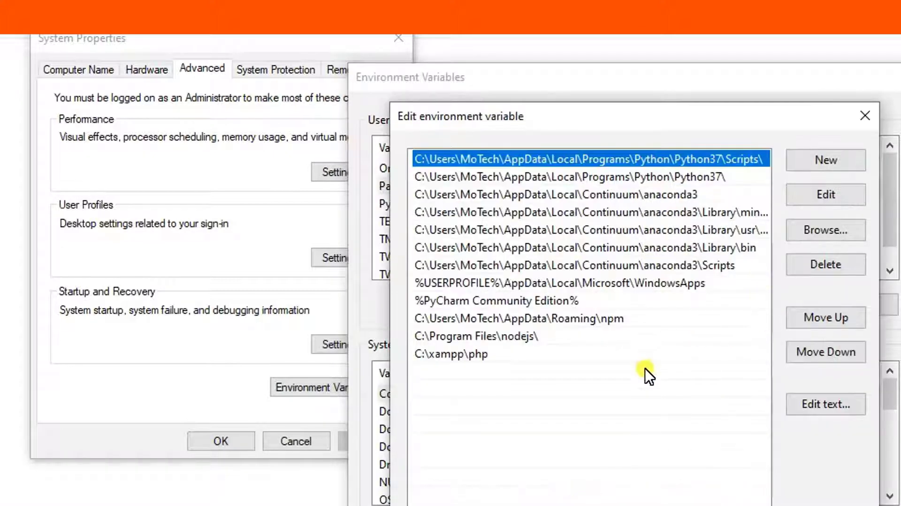
{"action": "mouse_move", "coordinate": [825, 230]}
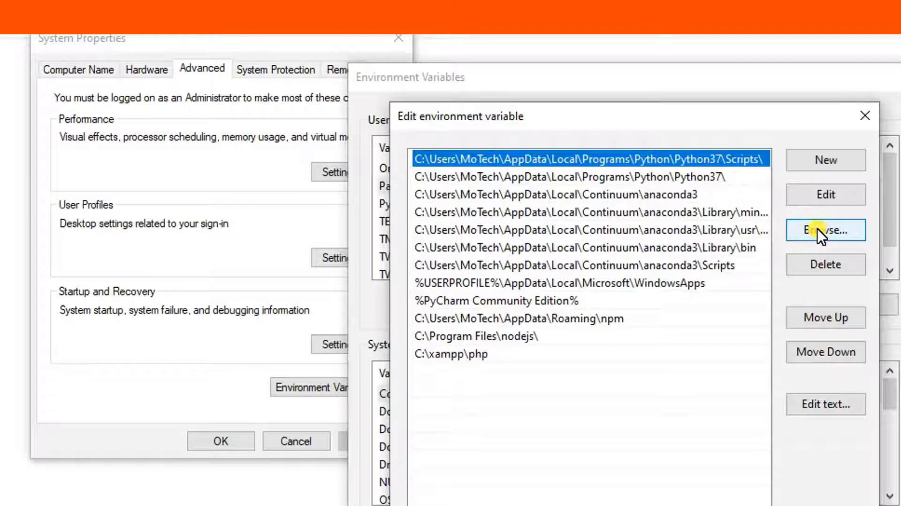
{"action": "mouse_move", "coordinate": [638, 370]}
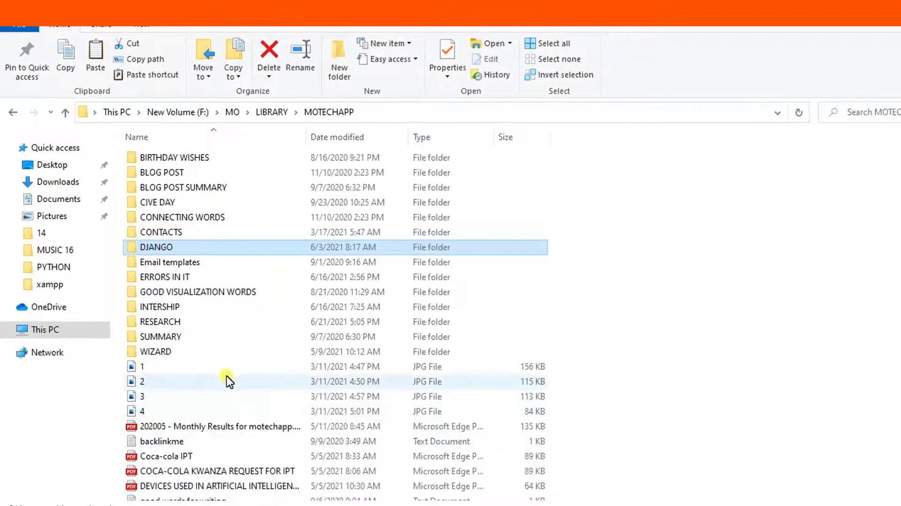
Browse This PC to C:\xampp\php and scroll through its files.
{"action": "left_click", "coordinate": [45, 329]}
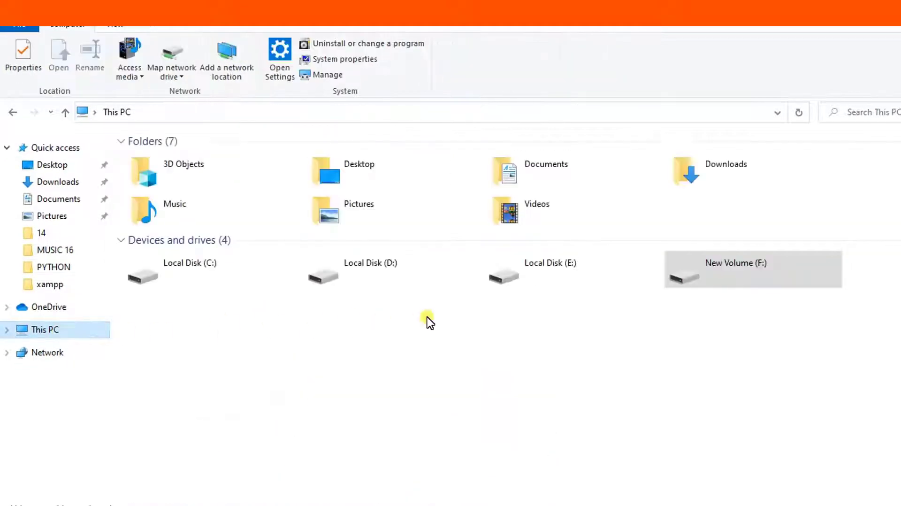
{"action": "double_click", "coordinate": [190, 274]}
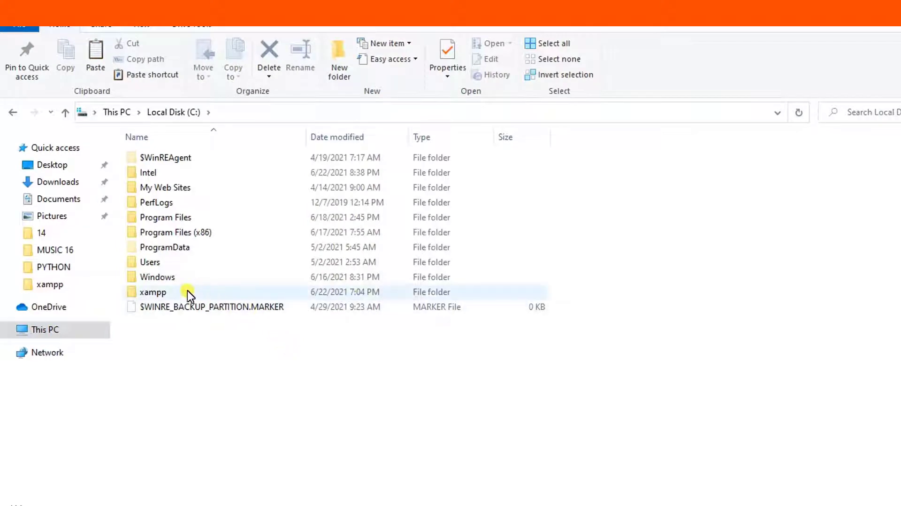
{"action": "double_click", "coordinate": [153, 292]}
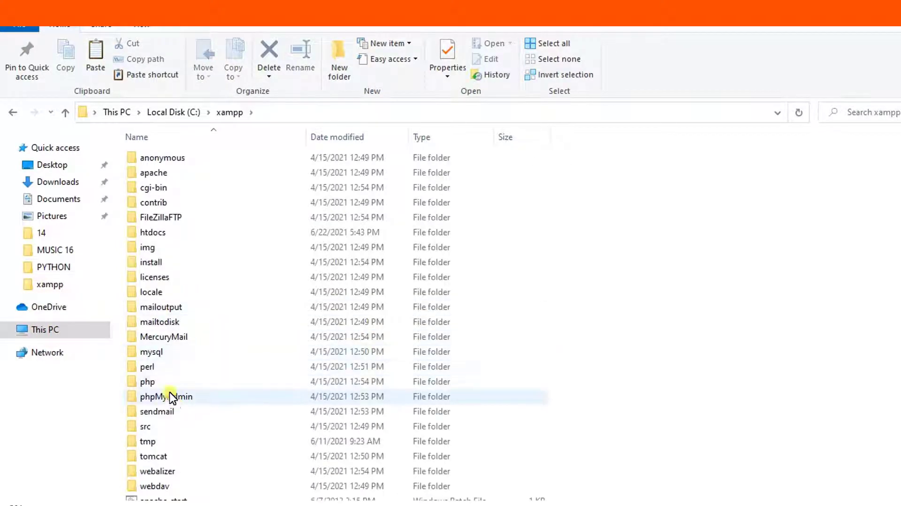
{"action": "double_click", "coordinate": [147, 381]}
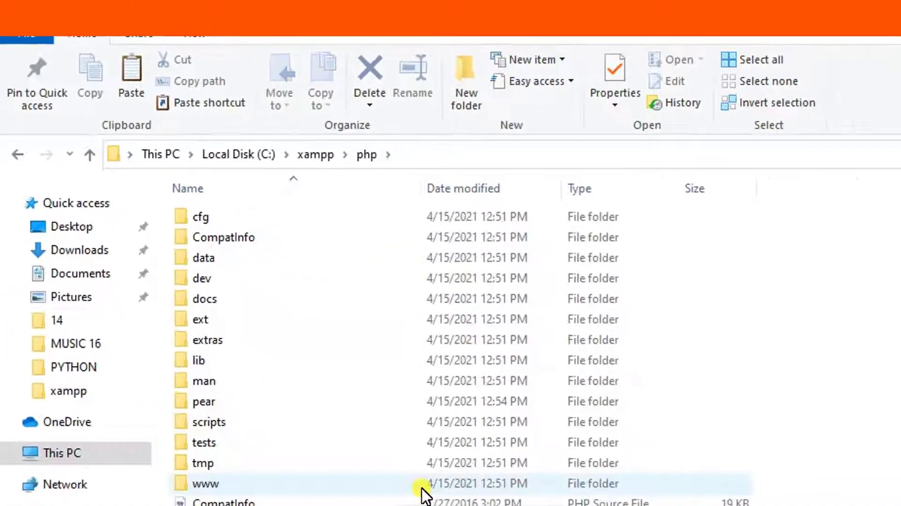
{"action": "scroll", "scroll_direction": "down", "scroll_amount": 3}
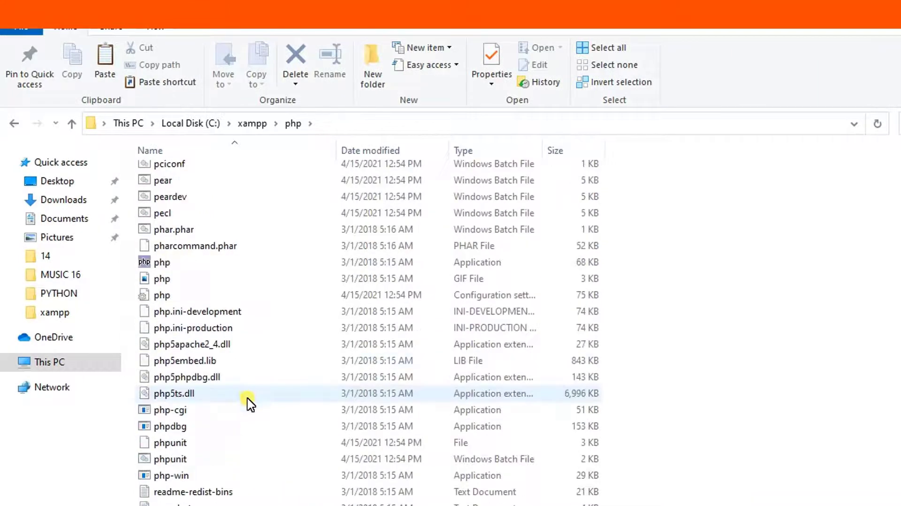
{"action": "mouse_move", "coordinate": [192, 295]}
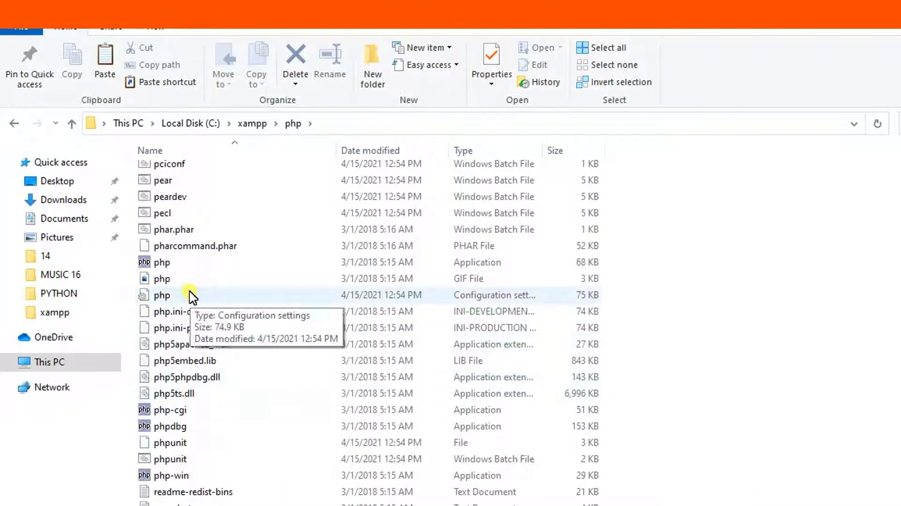
{"action": "mouse_move", "coordinate": [336, 156]}
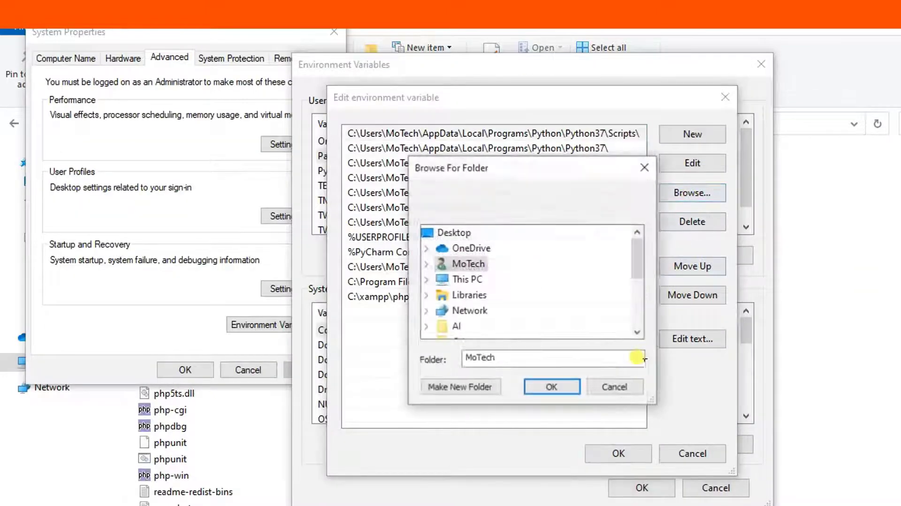
{"action": "mouse_move", "coordinate": [465, 281]}
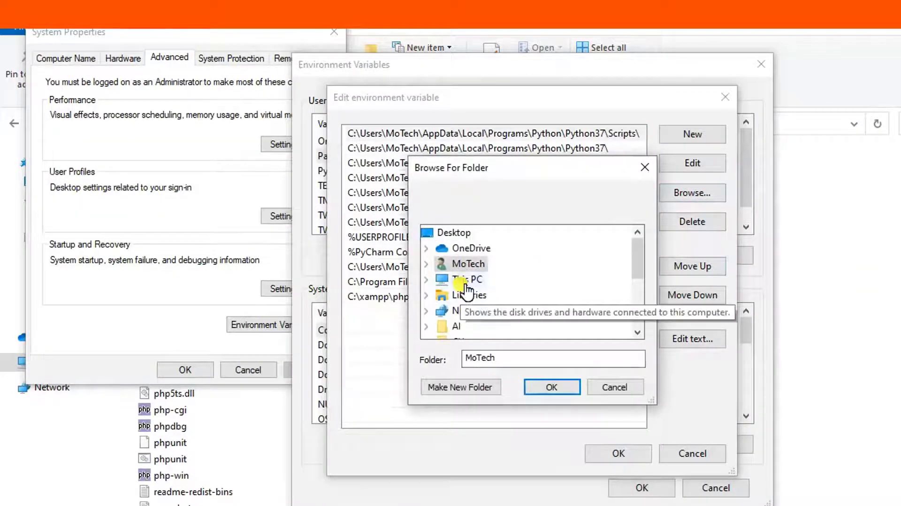
Browse to C:\xampp\php and add it as a user Path entry.
{"action": "left_click", "coordinate": [469, 278]}
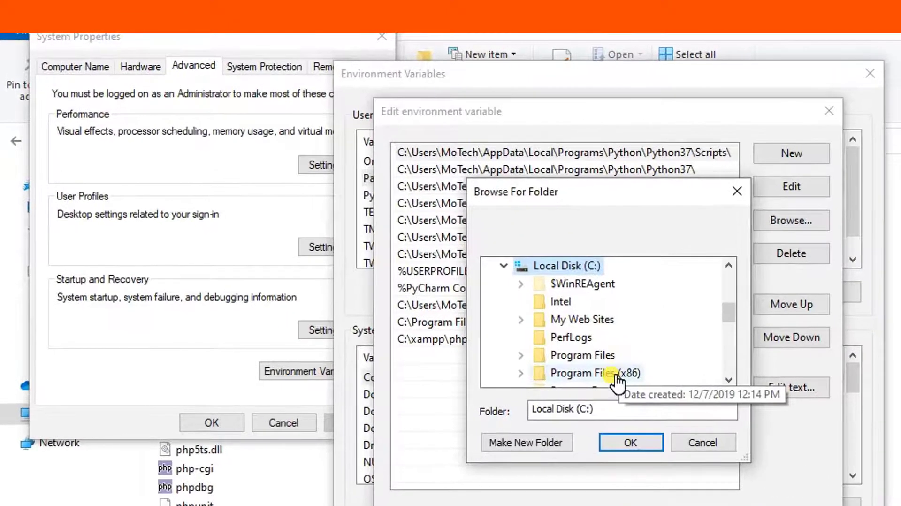
{"action": "scroll", "scroll_direction": "down", "scroll_amount": 3}
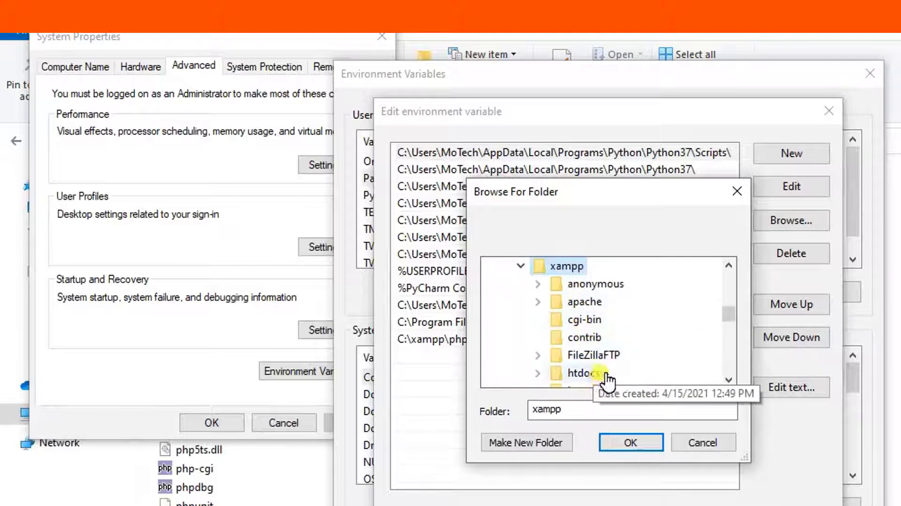
{"action": "scroll", "scroll_direction": "down", "scroll_amount": 3}
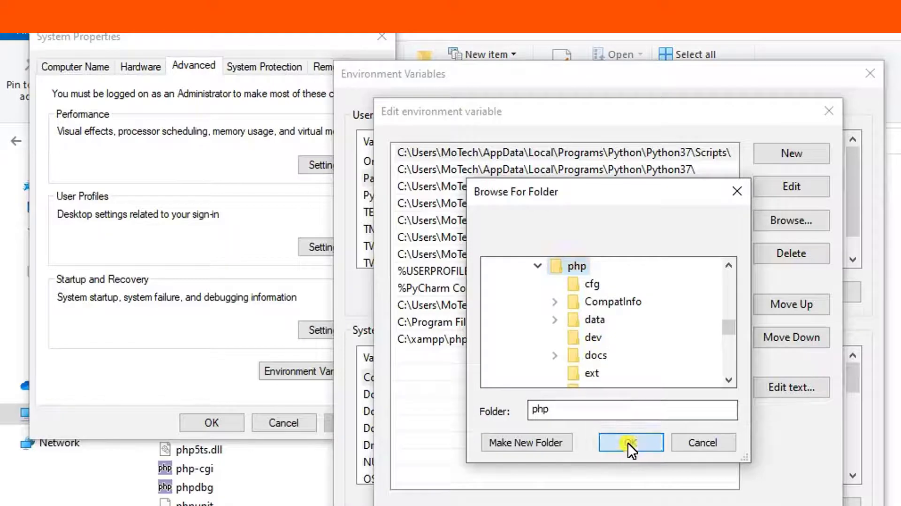
{"action": "left_click", "coordinate": [630, 443]}
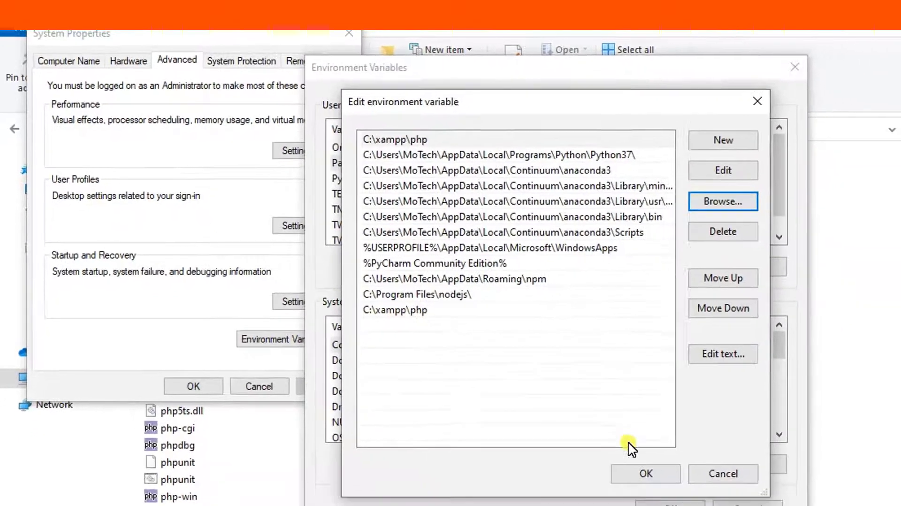
Confirm the updated Path with OK in all three dialogs.
{"action": "left_click", "coordinate": [645, 473]}
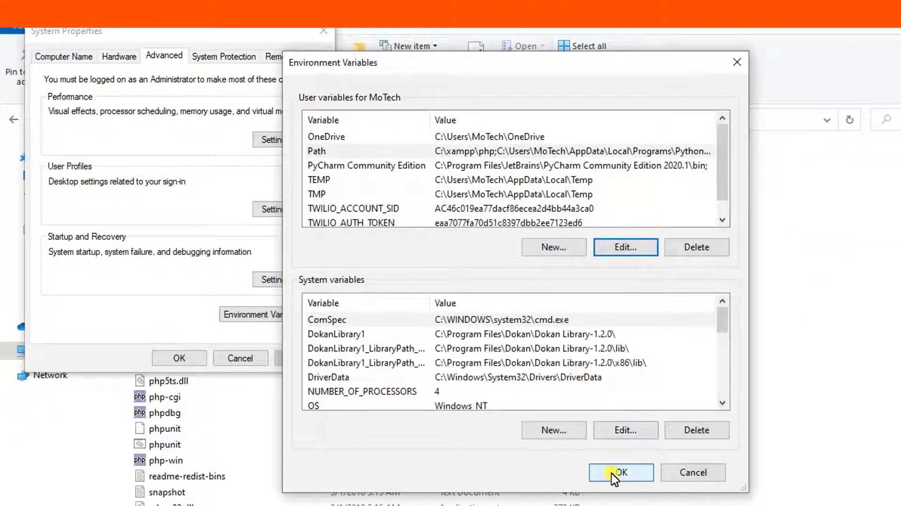
{"action": "left_click", "coordinate": [622, 472]}
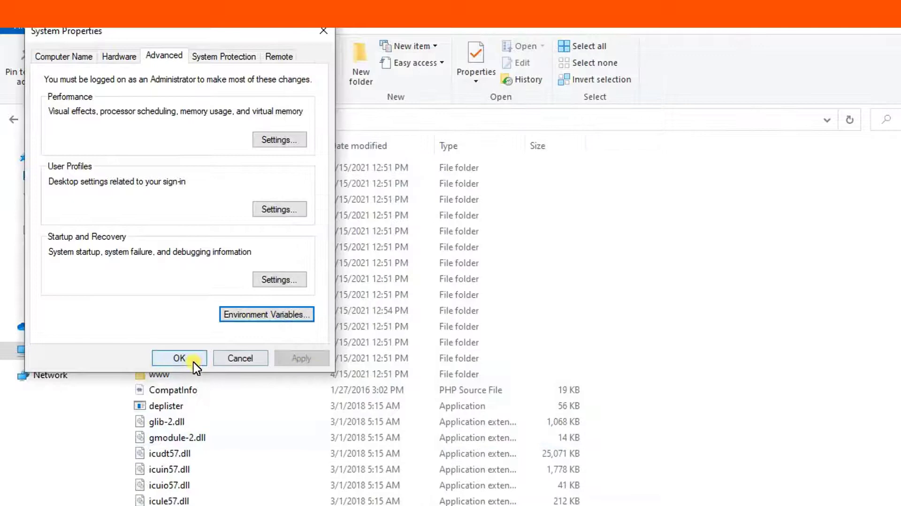
{"action": "left_click", "coordinate": [179, 358]}
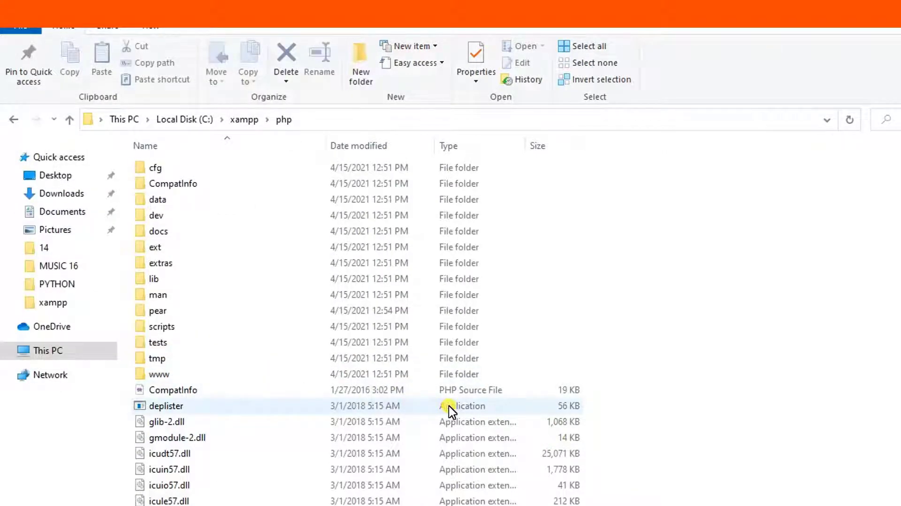
Search for cmd and run Command Prompt as administrator.
{"action": "double_click", "coordinate": [166, 406]}
{"action": "type", "text": "cm"}
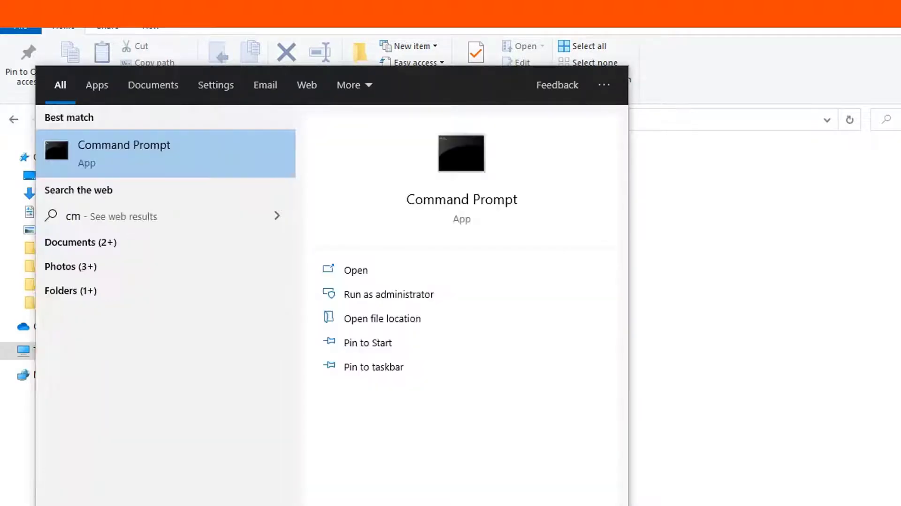
{"action": "type", "text": "d"}
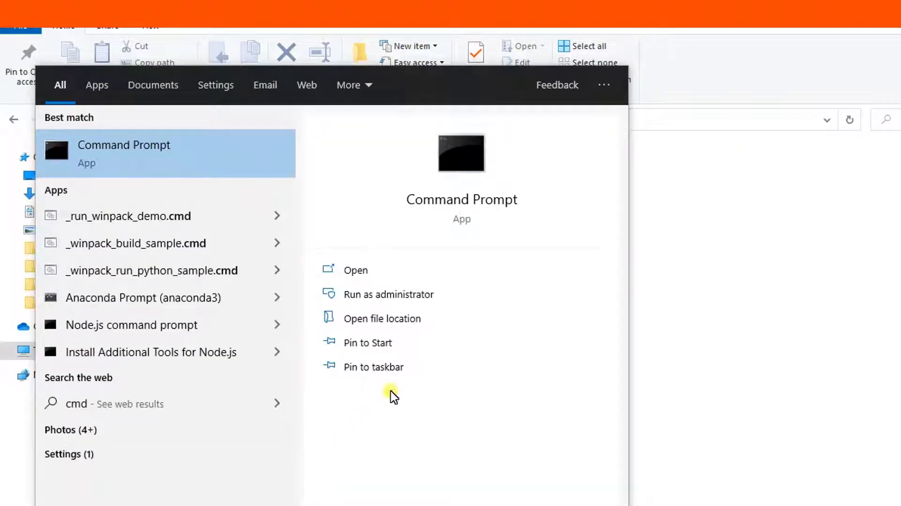
{"action": "mouse_move", "coordinate": [432, 302]}
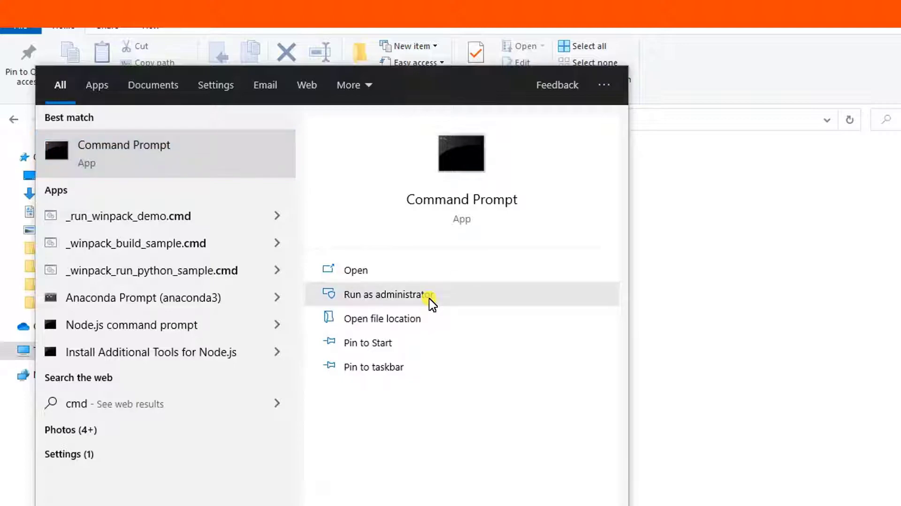
{"action": "left_click", "coordinate": [381, 295]}
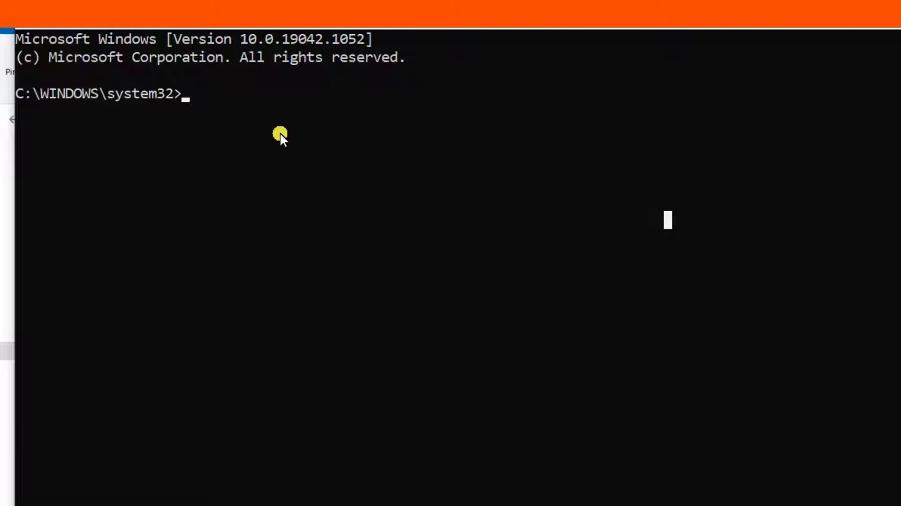
Run 'php -v', which reports PHP 5.6.34 CLI.
{"action": "type", "text": "php -"}
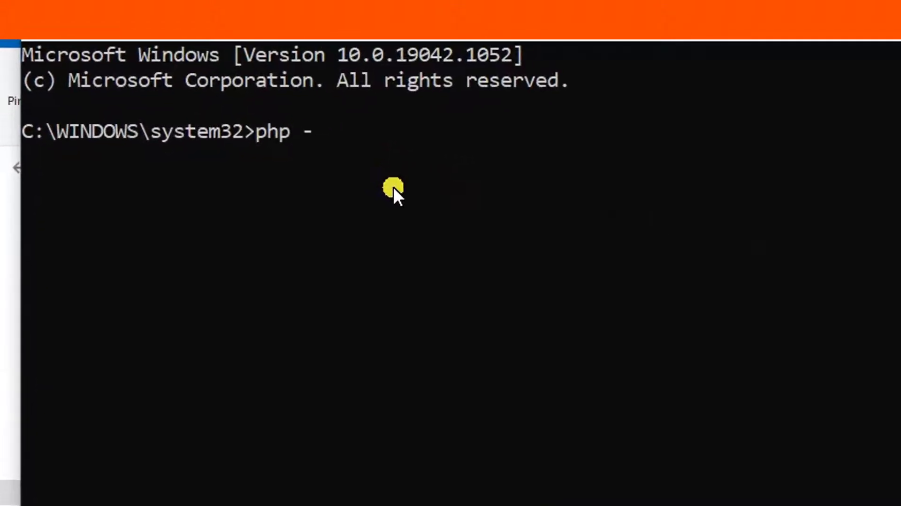
{"action": "type", "text": "v"}
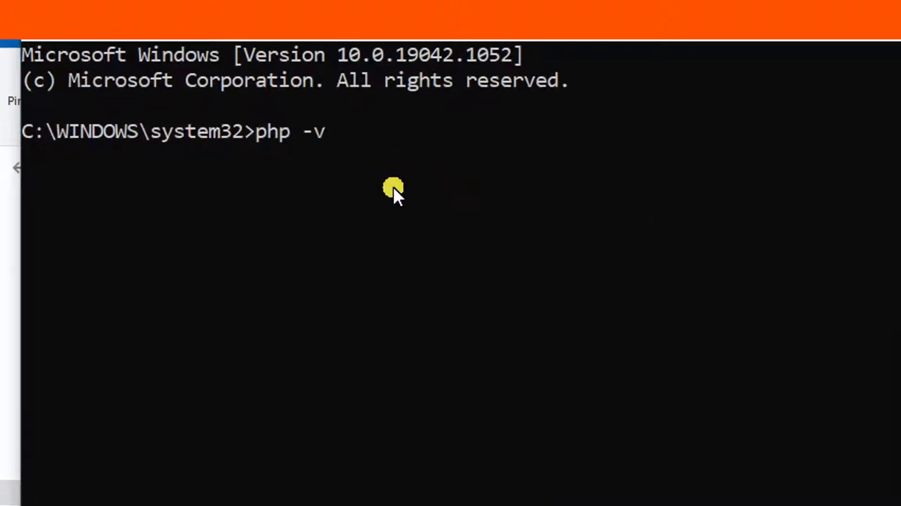
{"action": "key", "text": "Return"}
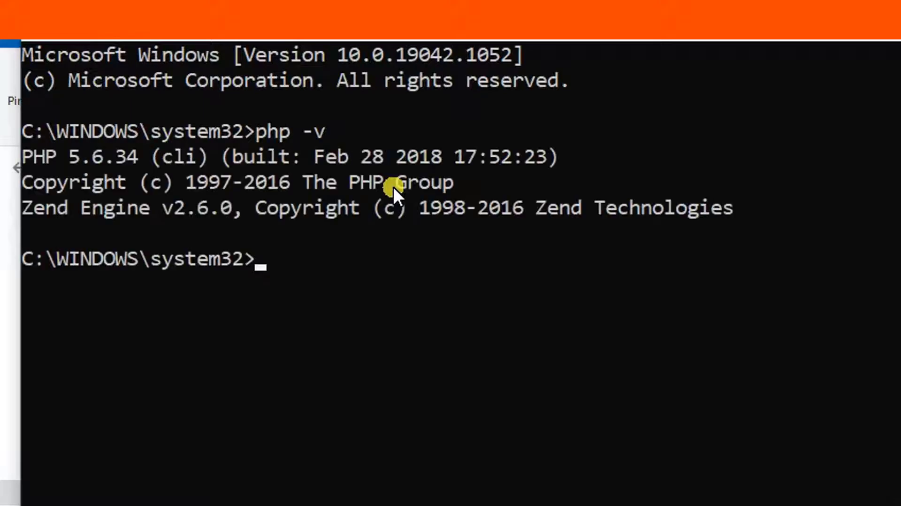
{"action": "mouse_move", "coordinate": [121, 189]}
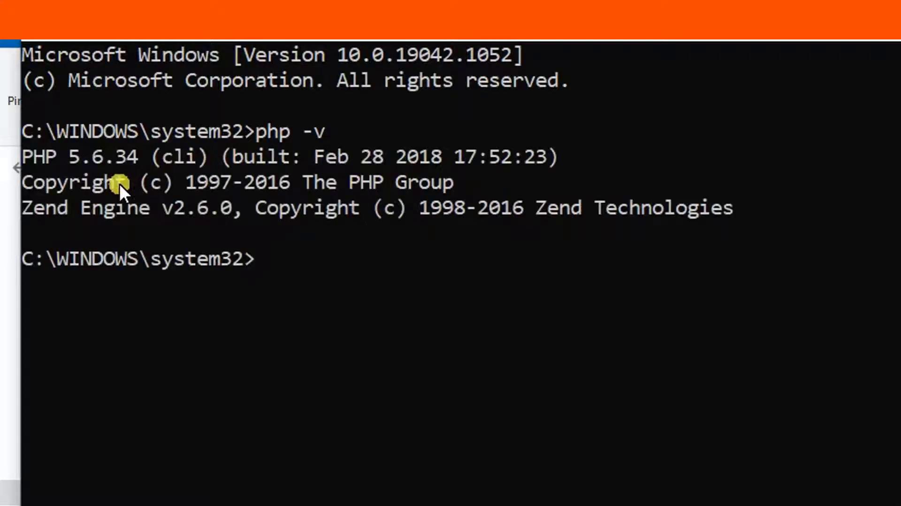
{"action": "mouse_move", "coordinate": [110, 167]}
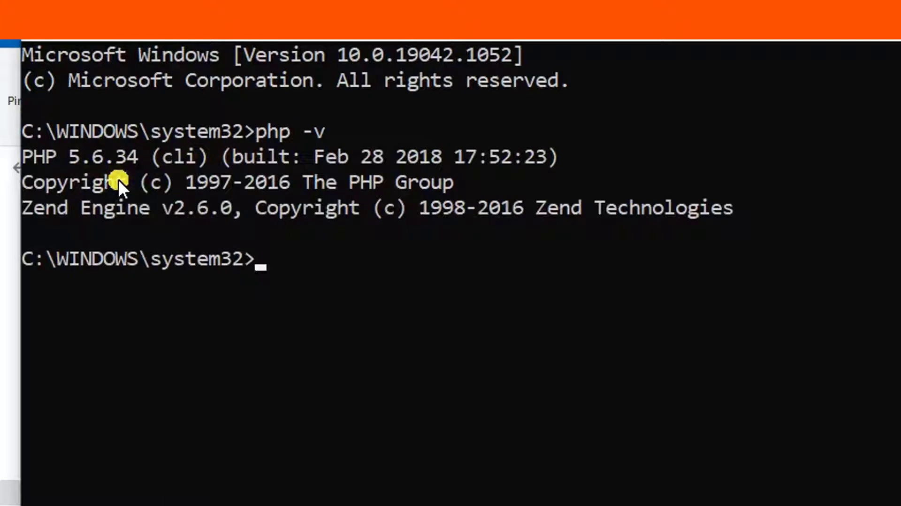
{"action": "mouse_move", "coordinate": [491, 192]}
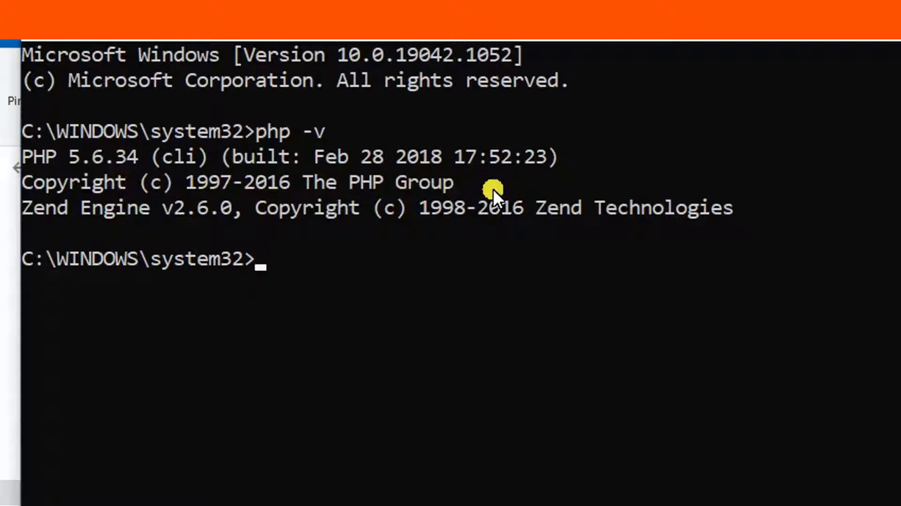
{"action": "mouse_move", "coordinate": [423, 215]}
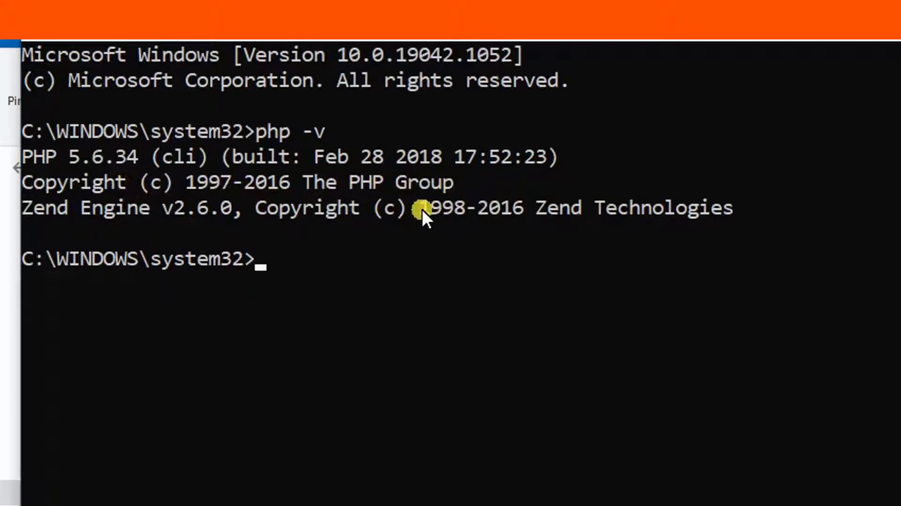
{"action": "mouse_move", "coordinate": [287, 219]}
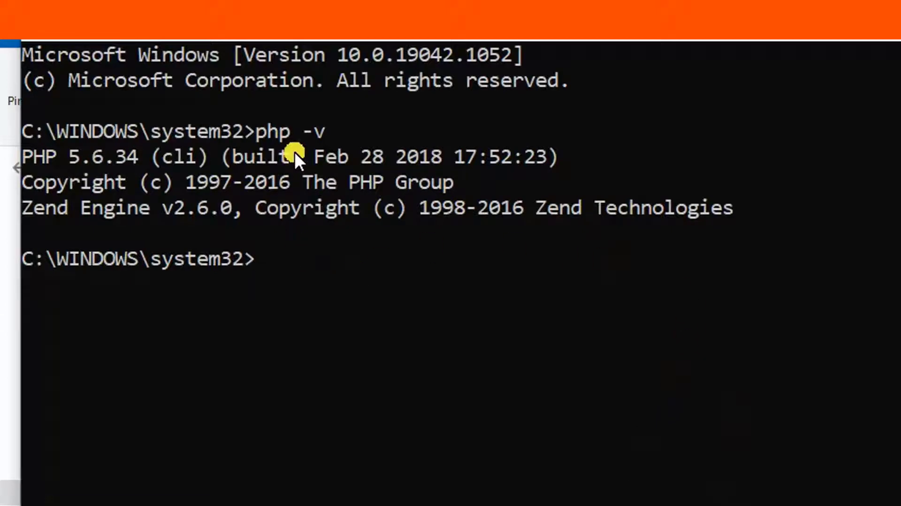
{"action": "mouse_move", "coordinate": [296, 158]}
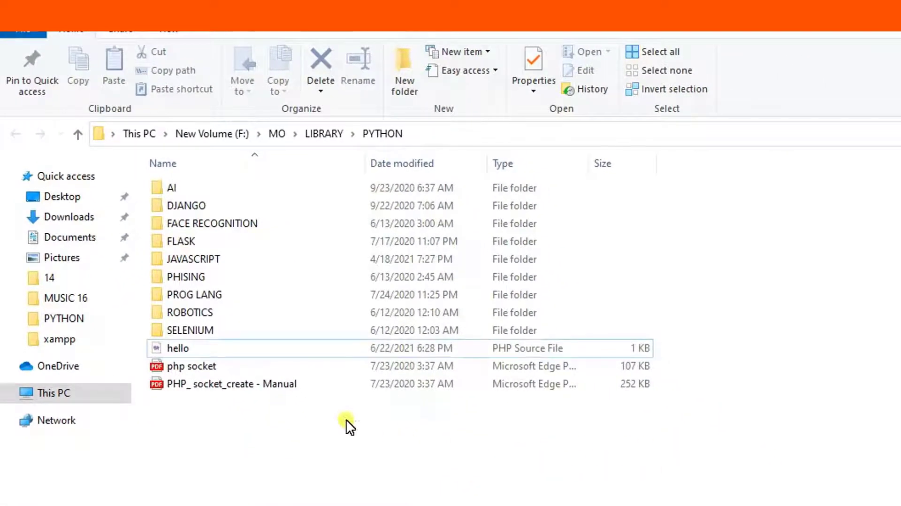
Select the hello PHP file in F:\MO\LIBRARY\PYTHON and open Git Bash there.
{"action": "left_click", "coordinate": [177, 348]}
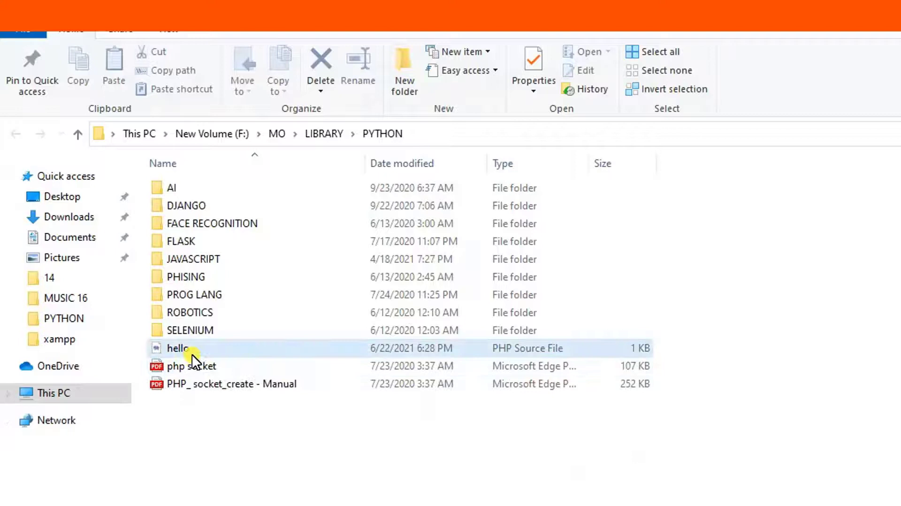
{"action": "mouse_move", "coordinate": [313, 355]}
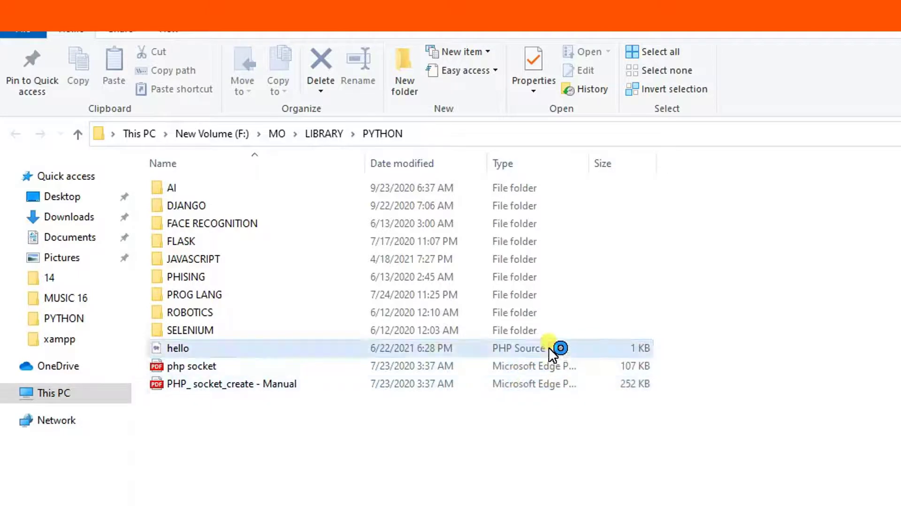
{"action": "double_click", "coordinate": [177, 348]}
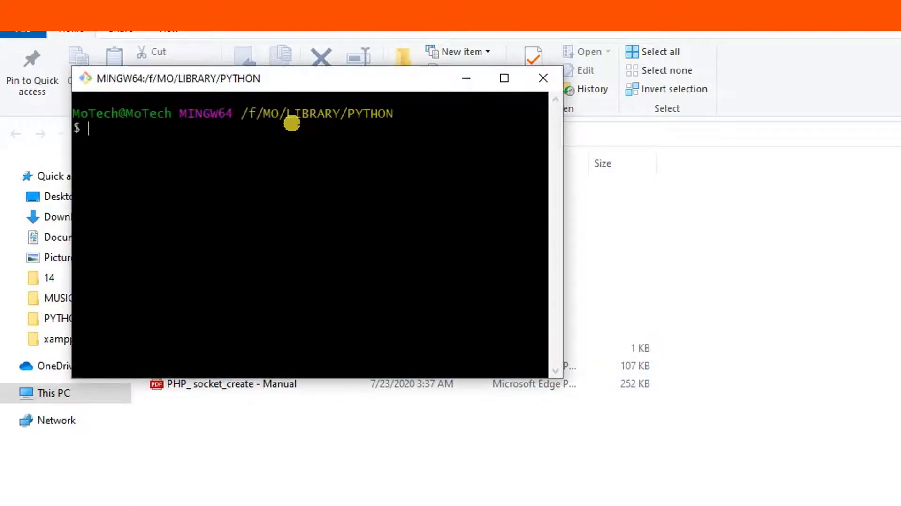
Type 'php hello.php' at the Git Bash prompt.
{"action": "type", "text": "p"}
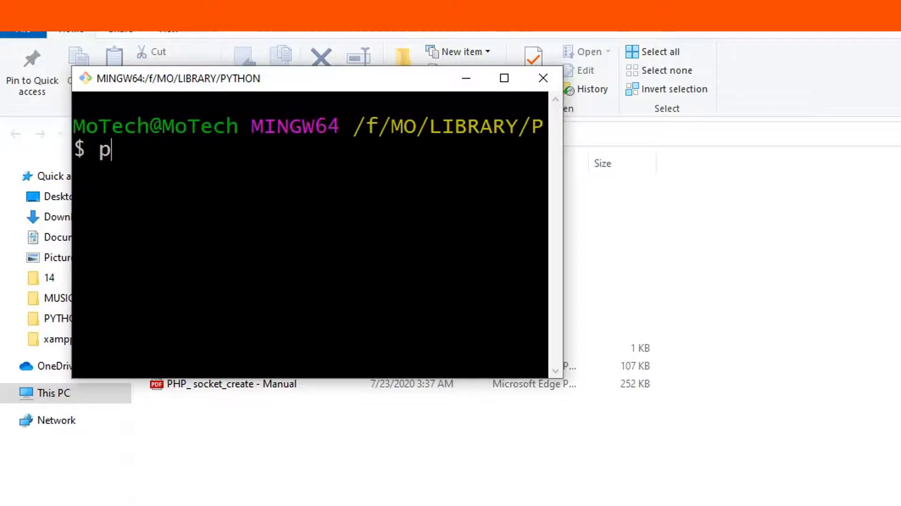
{"action": "type", "text": "hp"}
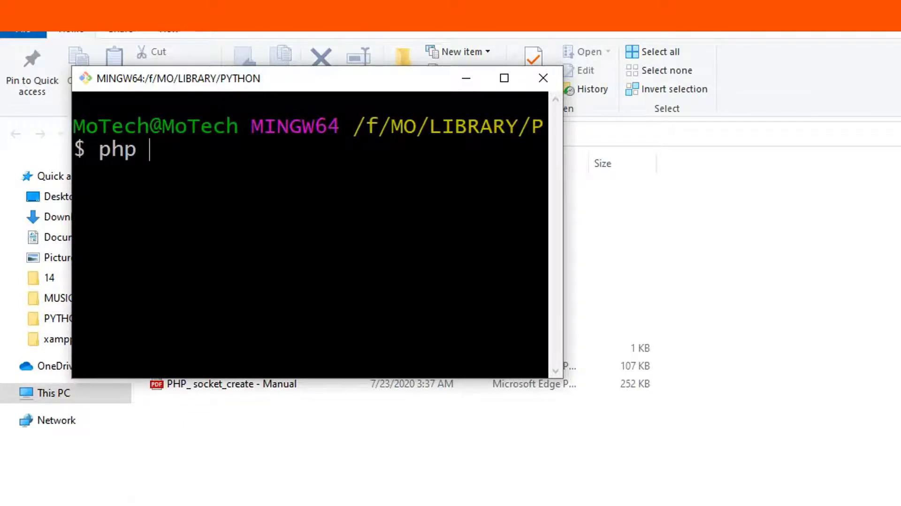
{"action": "type", "text": "hell"}
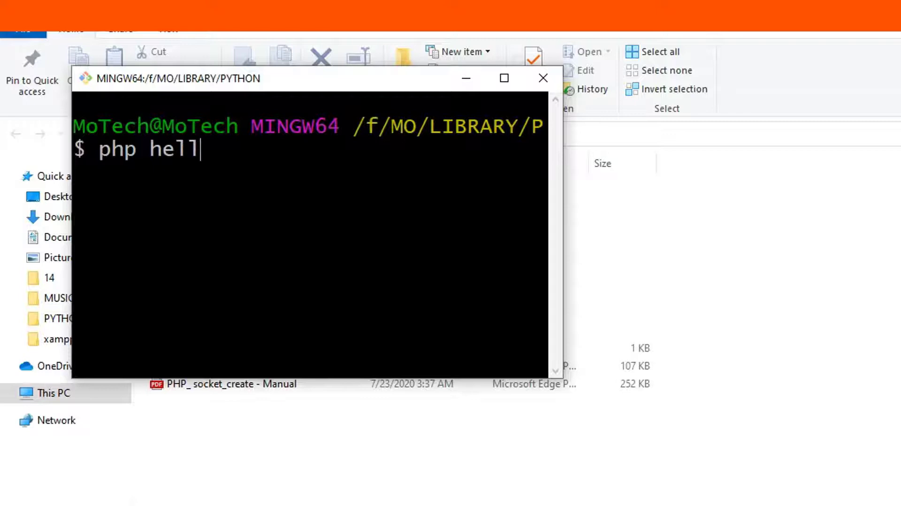
{"action": "type", "text": "o.ph"}
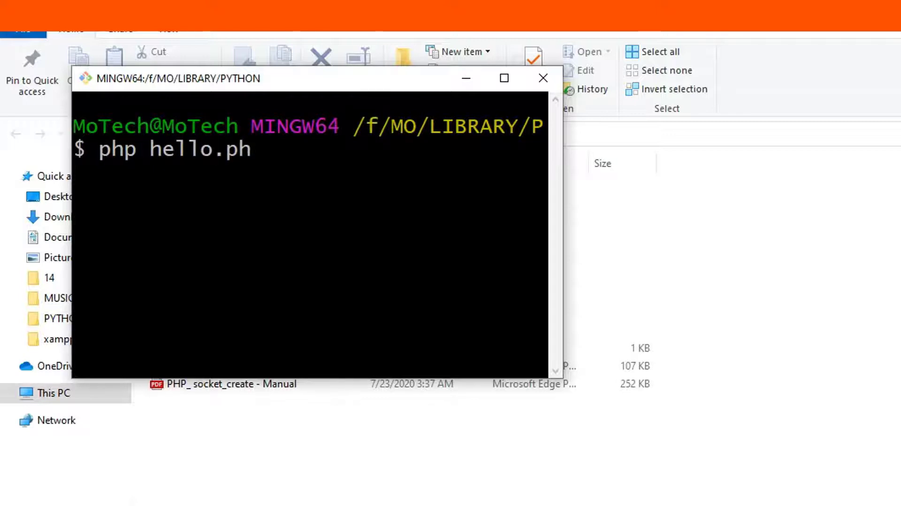
{"action": "type", "text": "p"}
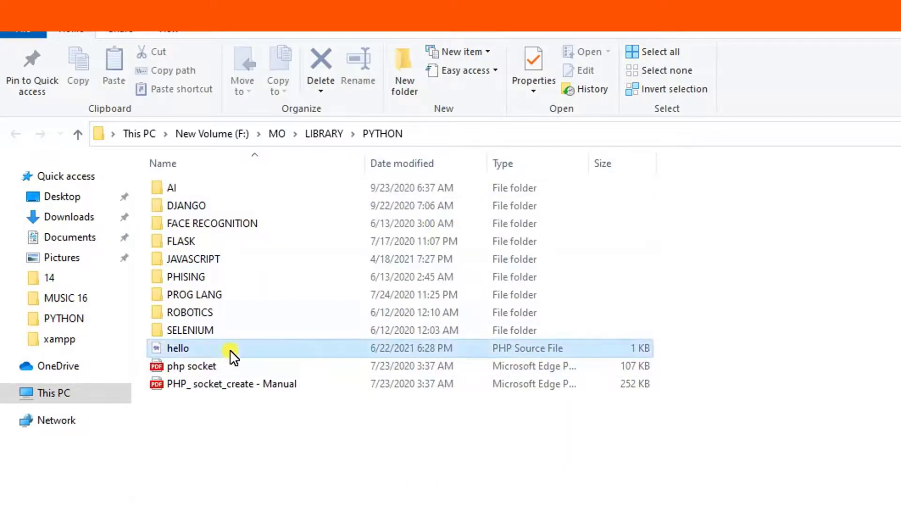
{"action": "right_click", "coordinate": [177, 348]}
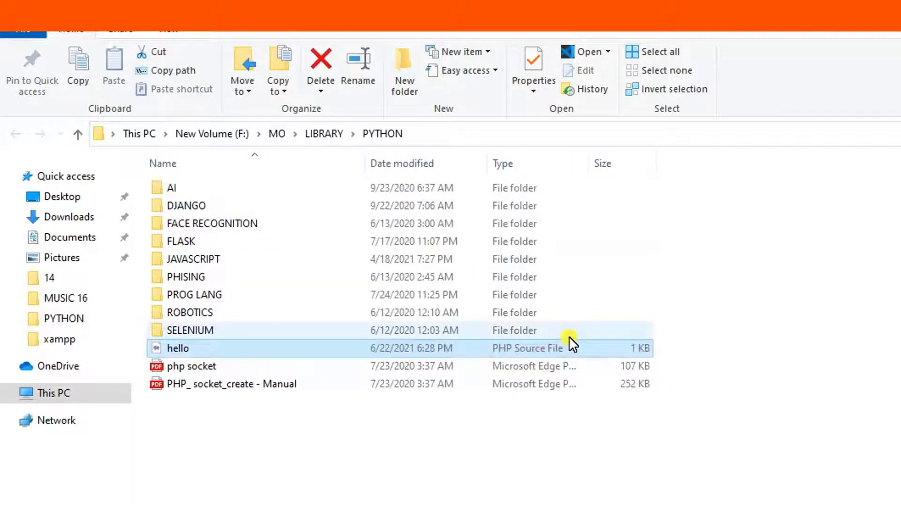
Open hello.php in Sublime Text to view its PHP code printing "hello there".
{"action": "double_click", "coordinate": [177, 347]}
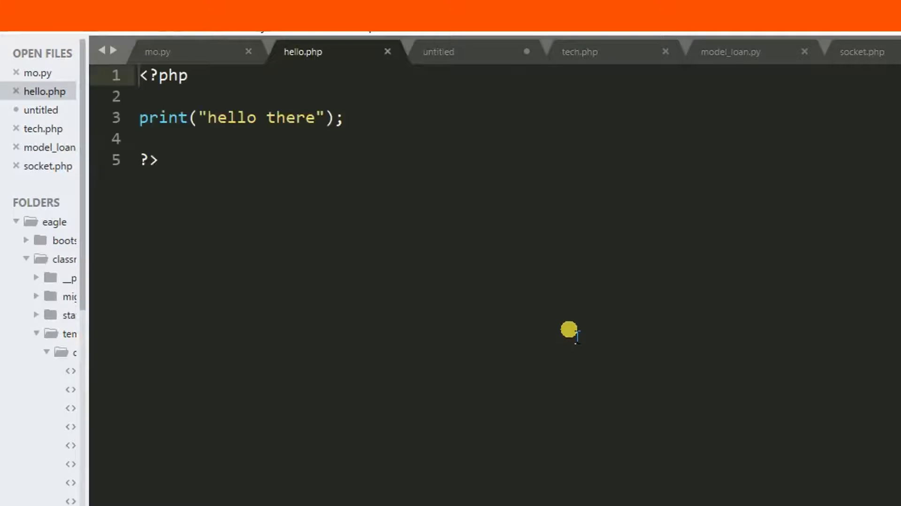
{"action": "left_click", "coordinate": [140, 75]}
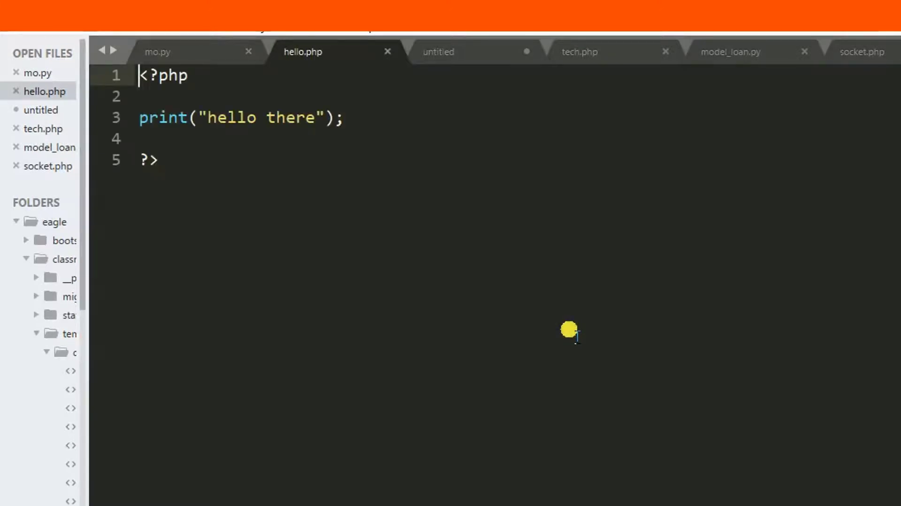
{"action": "mouse_move", "coordinate": [560, 327]}
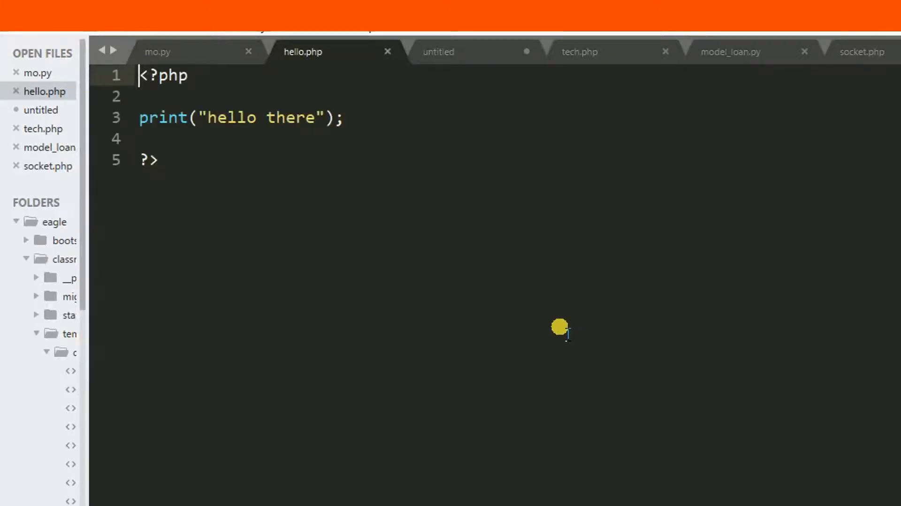
{"action": "mouse_move", "coordinate": [366, 281]}
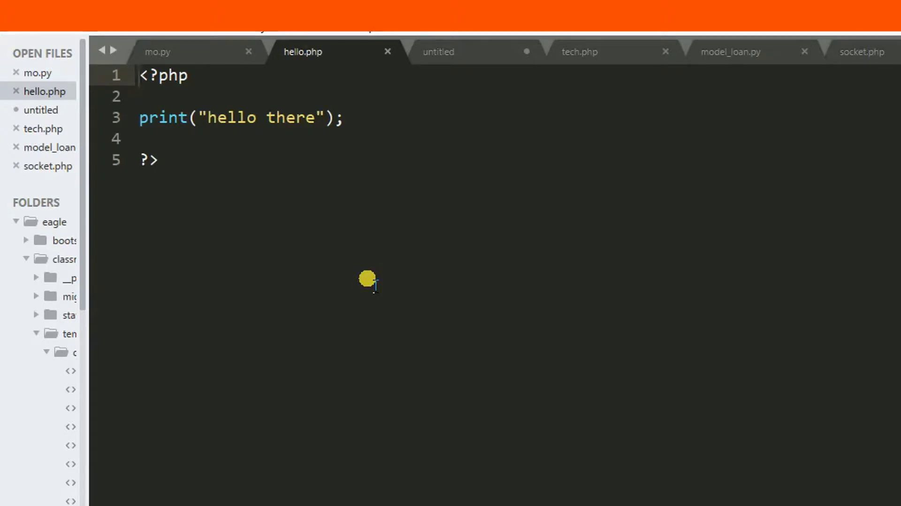
{"action": "left_click", "coordinate": [137, 75]}
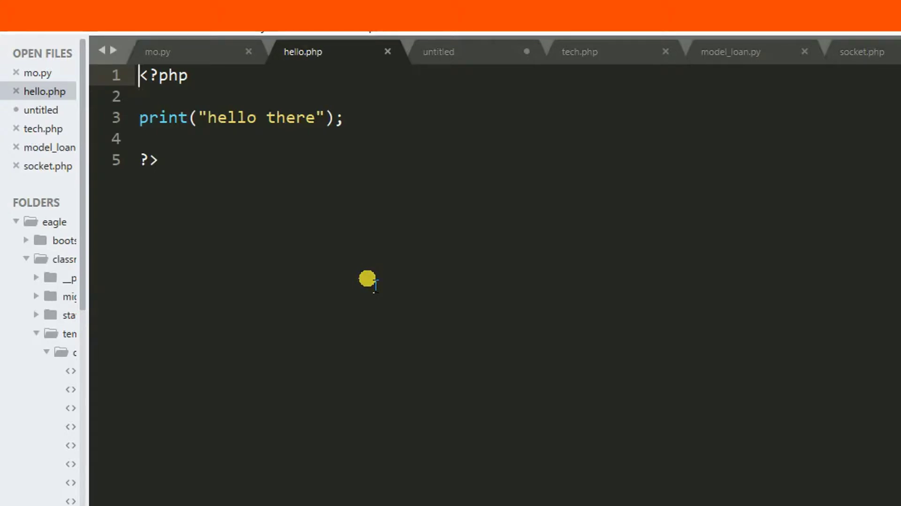